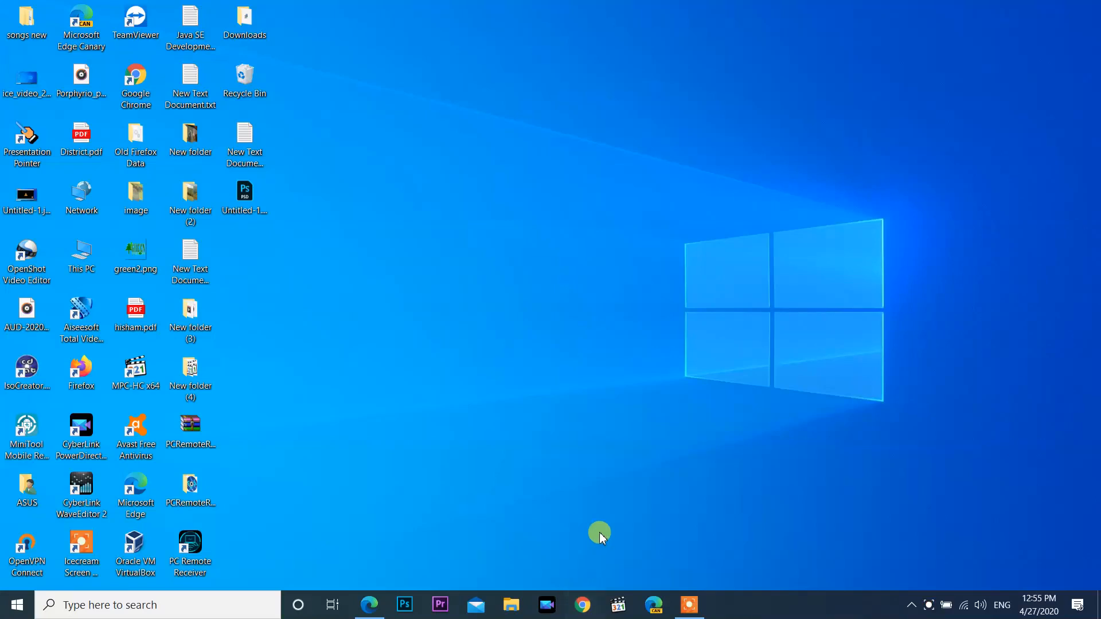
pyautogui.moveTo(633, 427)
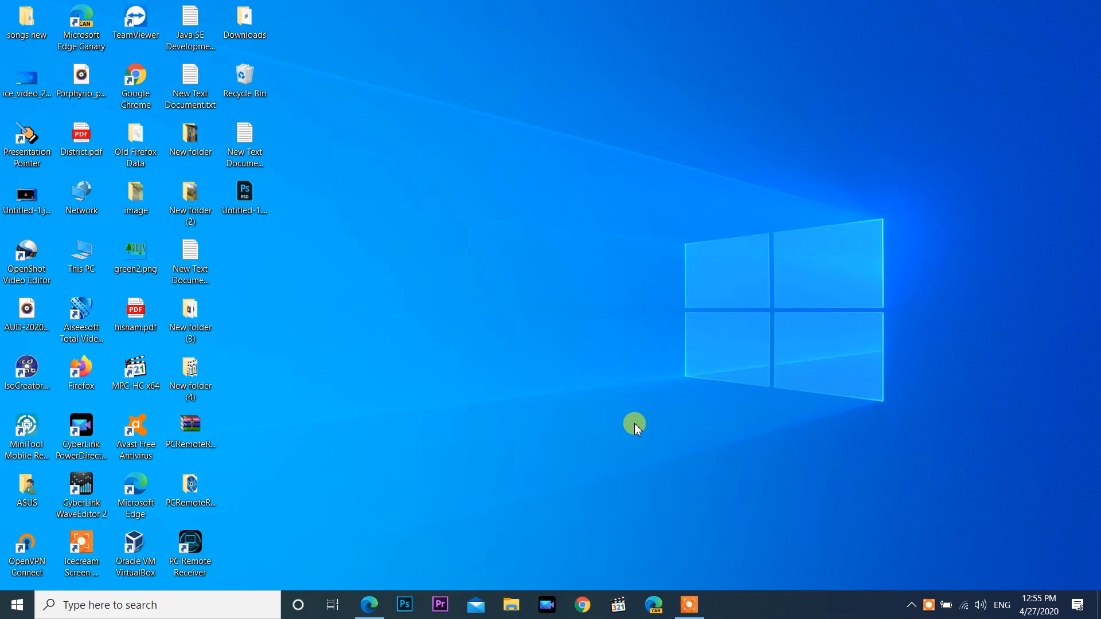
pyautogui.moveTo(625, 332)
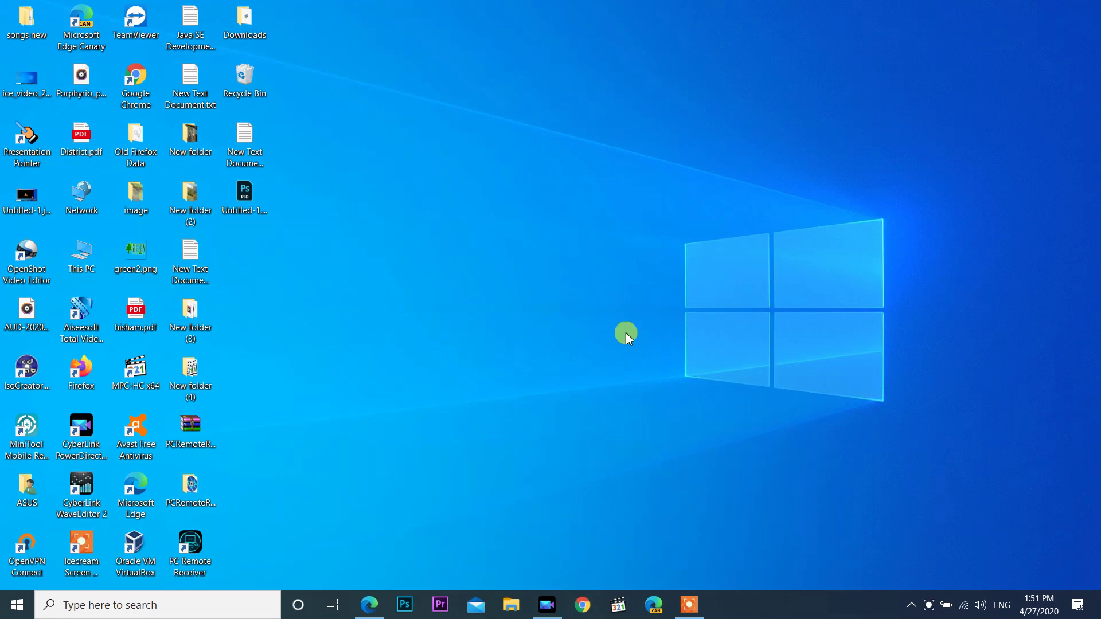
pyautogui.moveTo(569, 469)
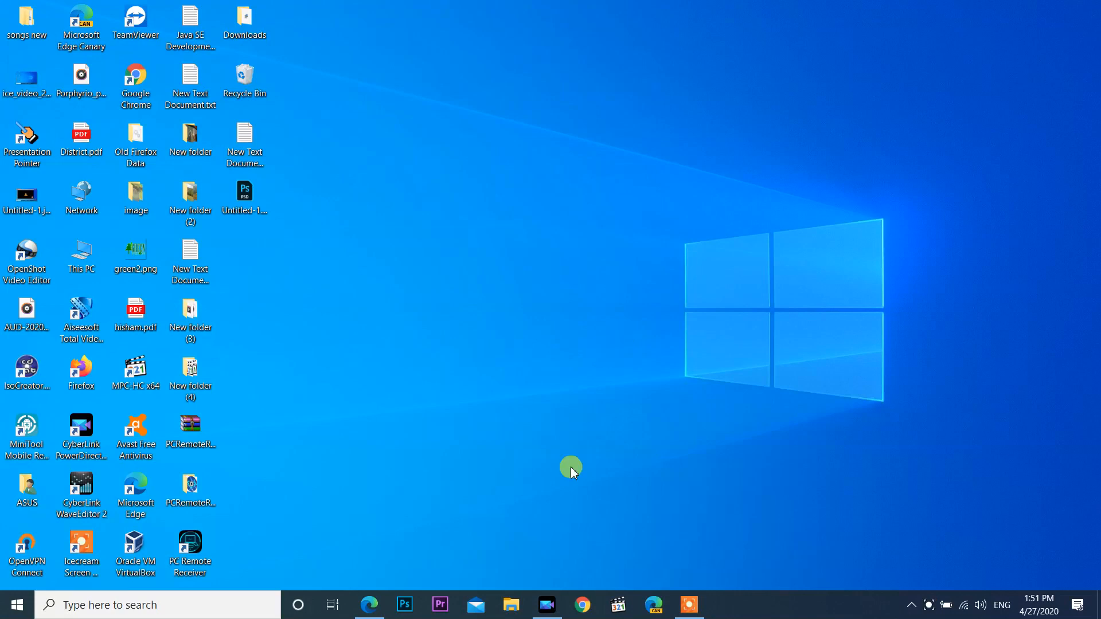
pyautogui.moveTo(582, 600)
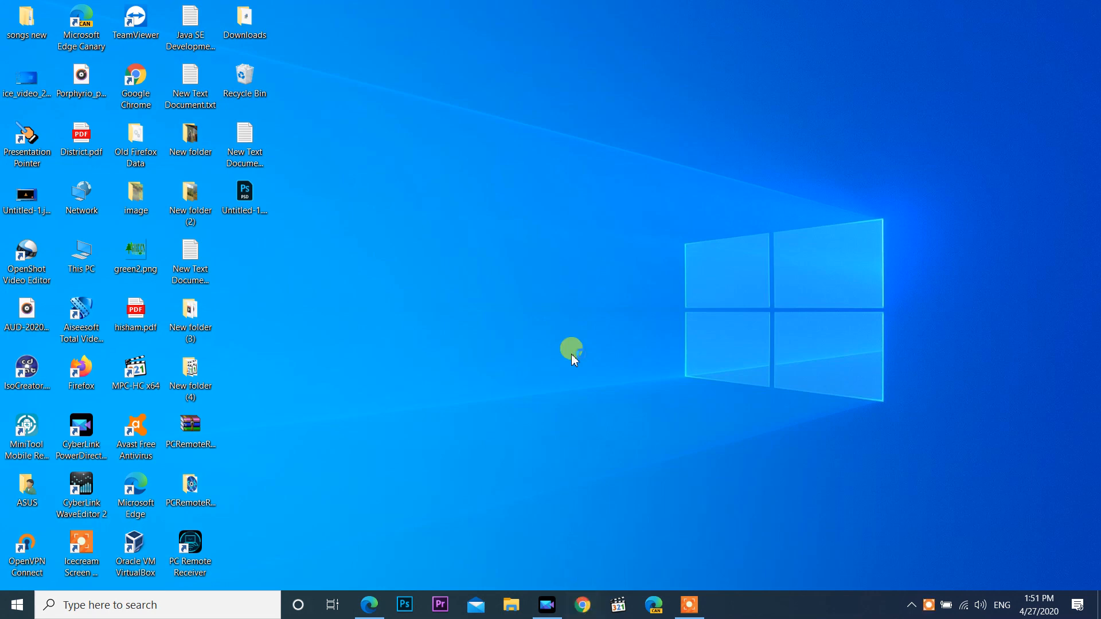
pyautogui.moveTo(562, 305)
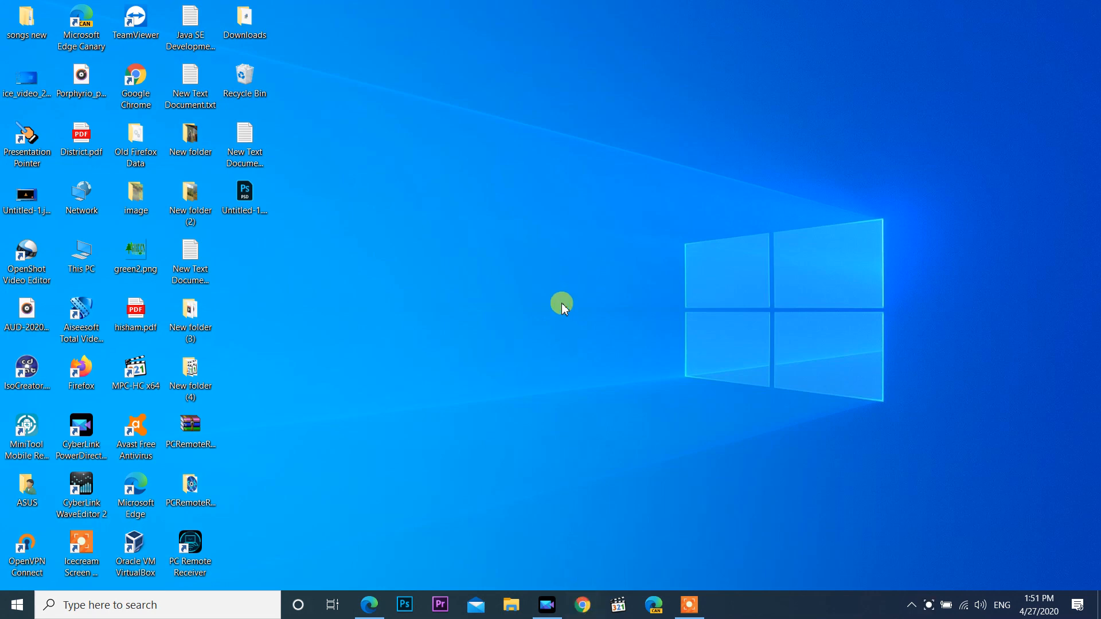
# Launch Chrome and load maps.google.com from the address bar.
pyautogui.click(583, 604)
pyautogui.write('ma')
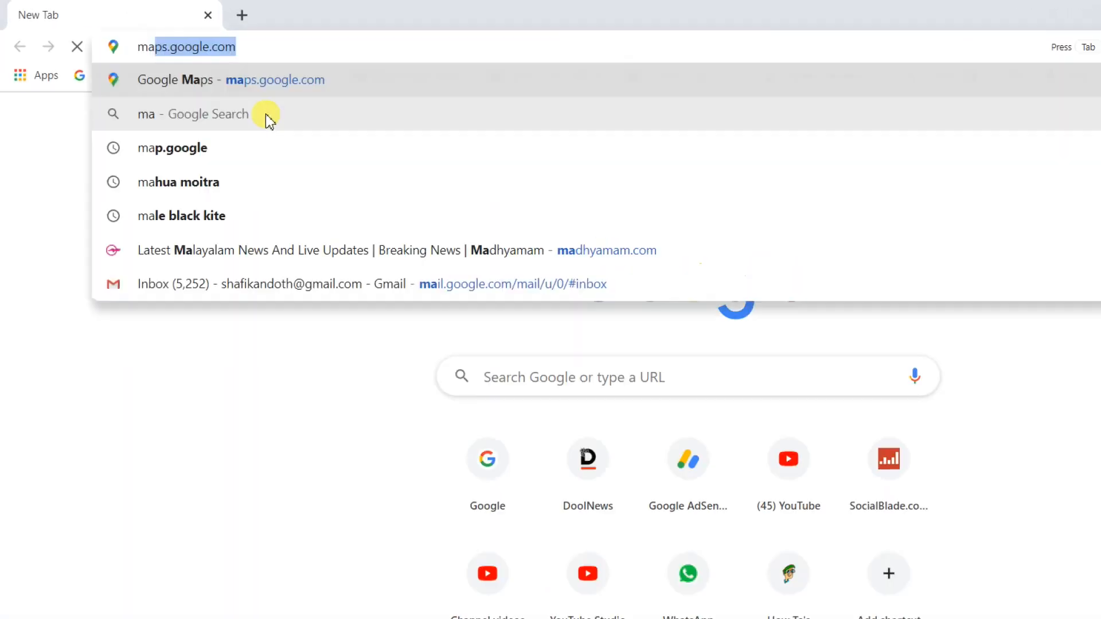
pyautogui.write('ps')
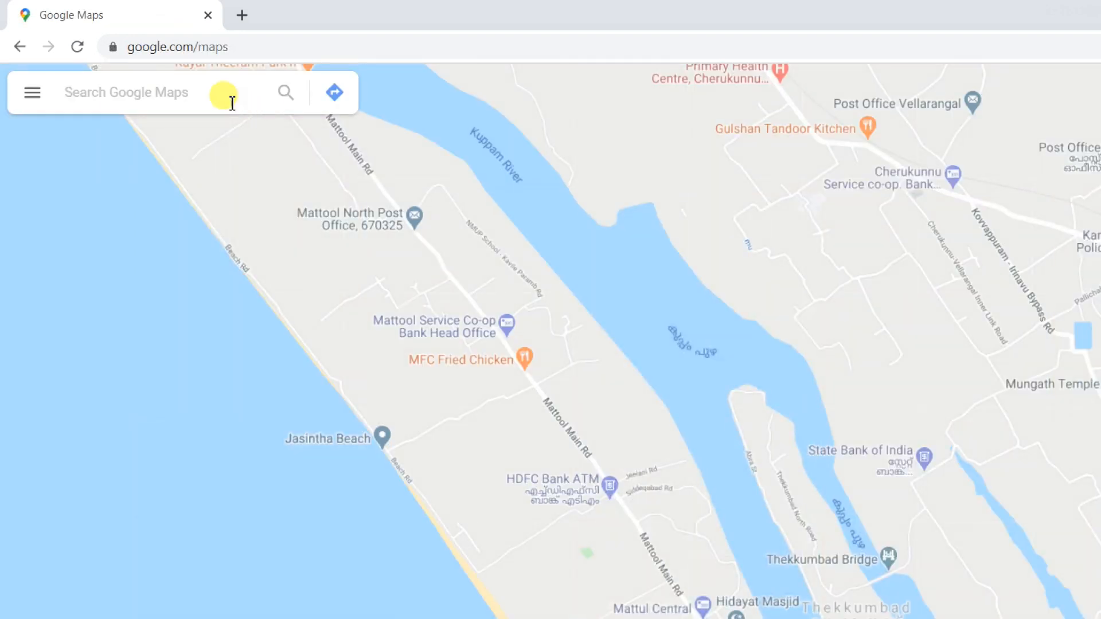
# Reach Your timeline through the Maps hamburger menu, opening it in a new tab.
pyautogui.click(175, 92)
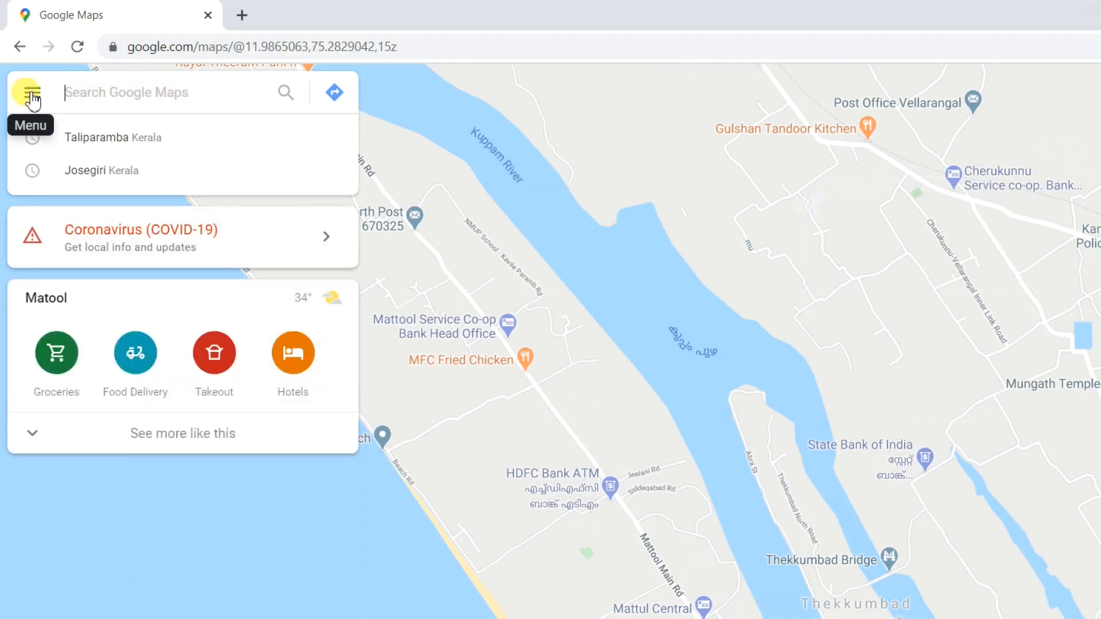
pyautogui.click(30, 91)
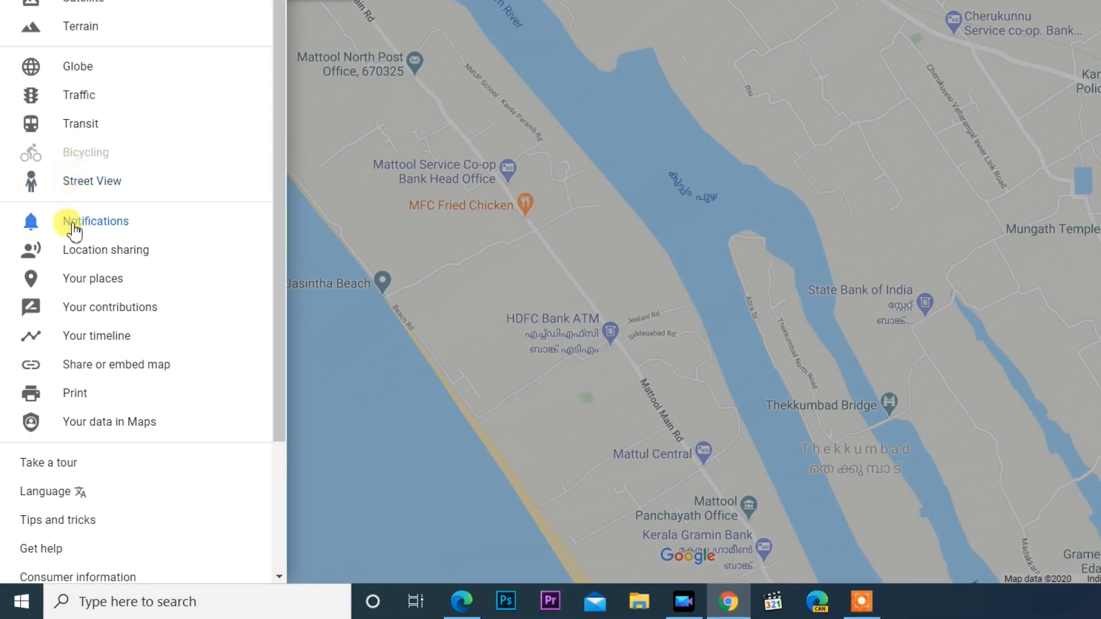
pyautogui.moveTo(96, 336)
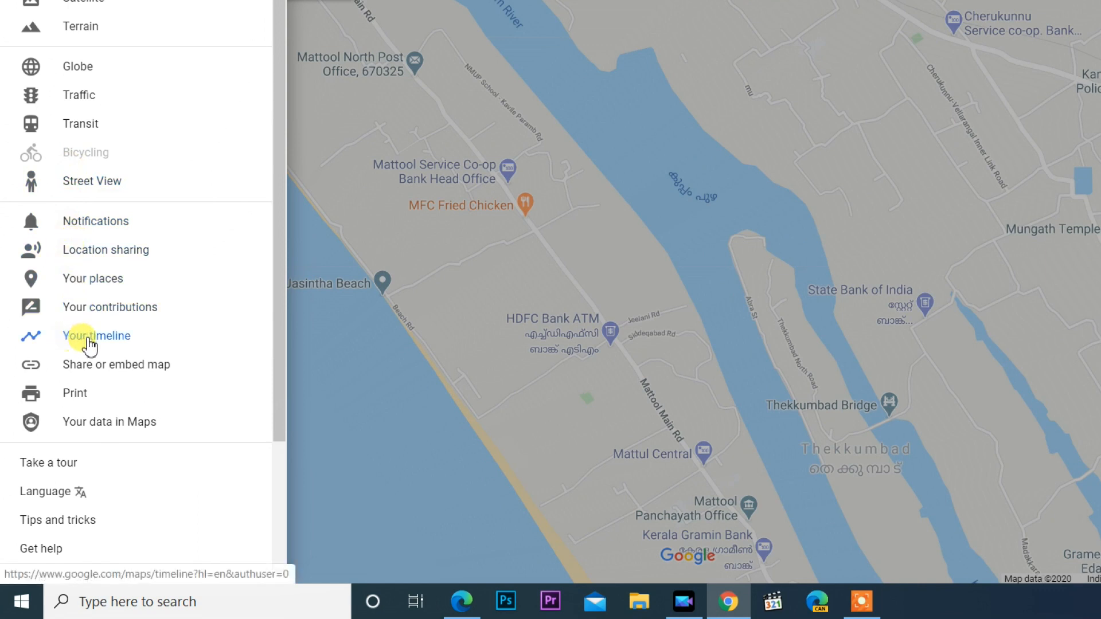
pyautogui.click(95, 336)
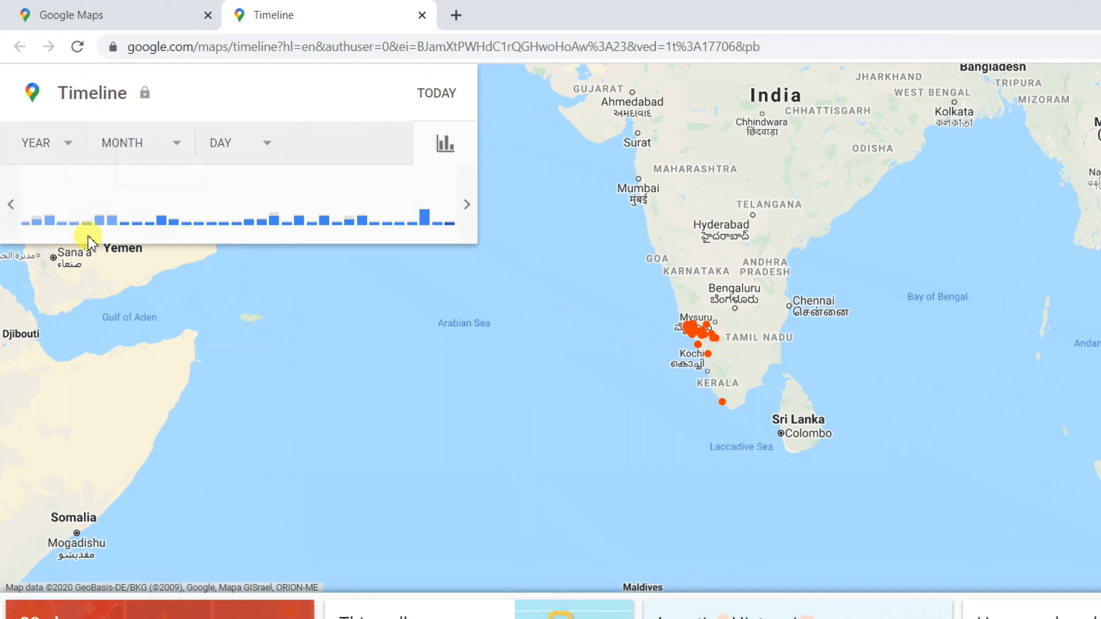
# Filter the Timeline to year 2018, month March, and show the day record for 15 March.
pyautogui.click(35, 142)
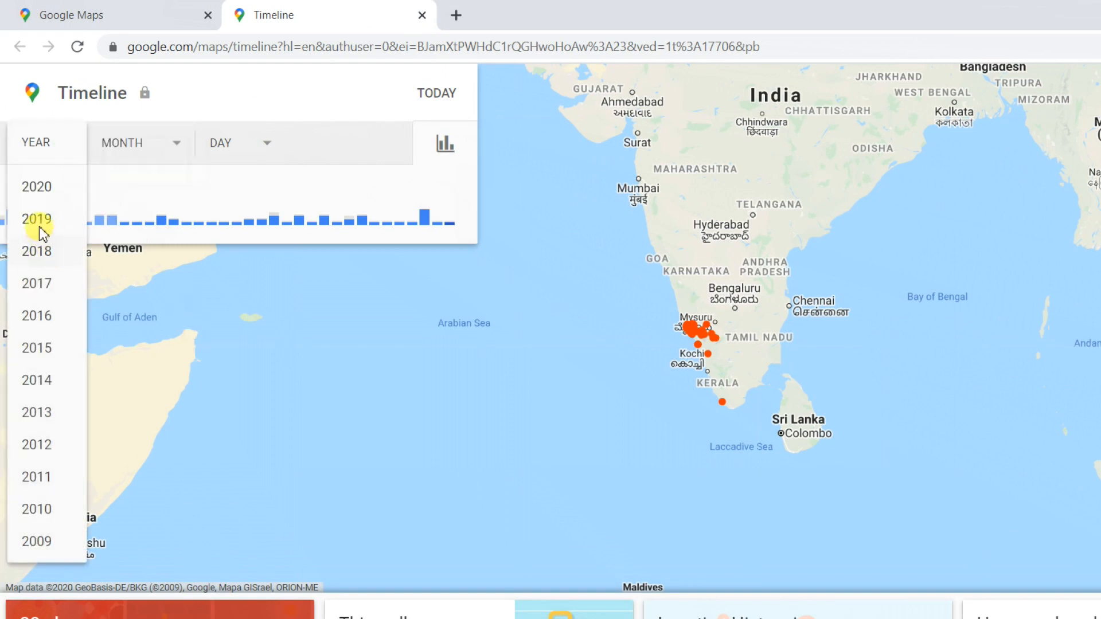
pyautogui.click(36, 251)
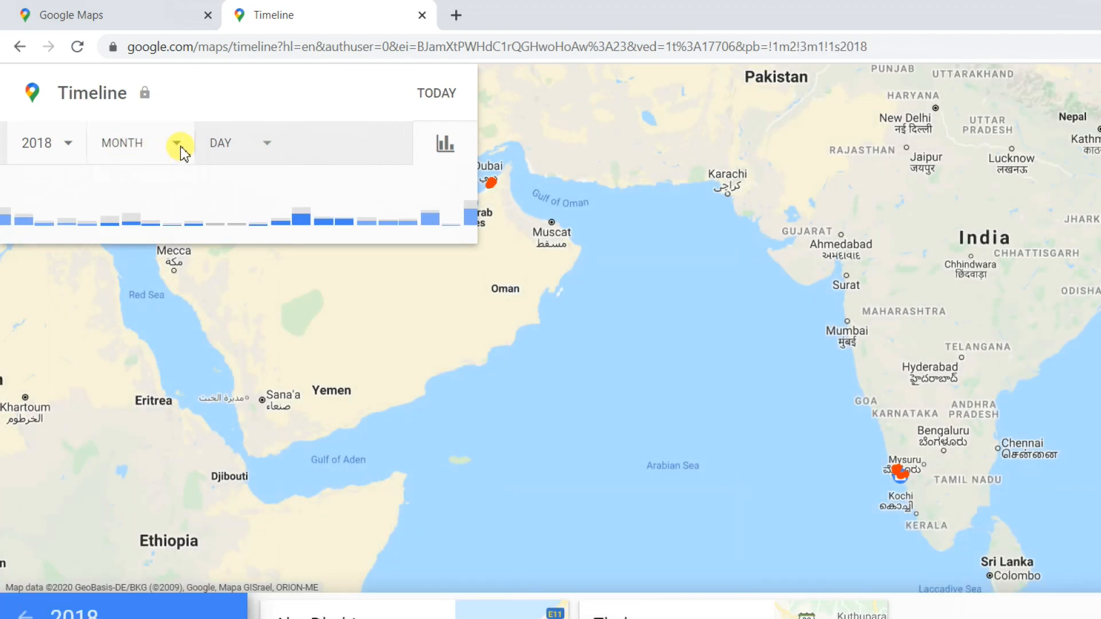
pyautogui.click(180, 143)
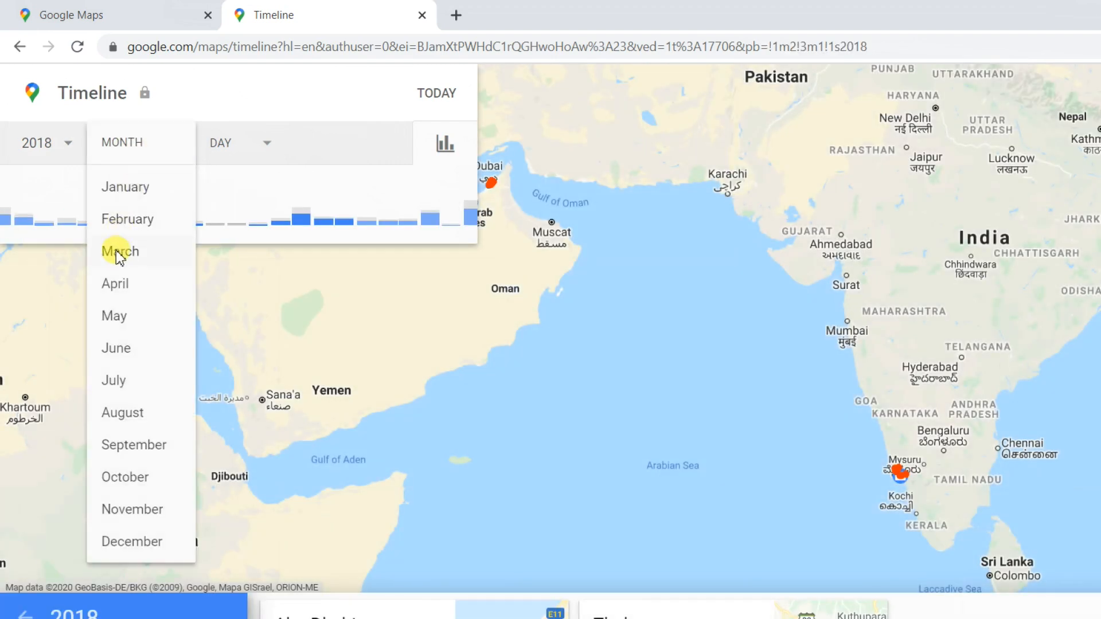
pyautogui.click(119, 251)
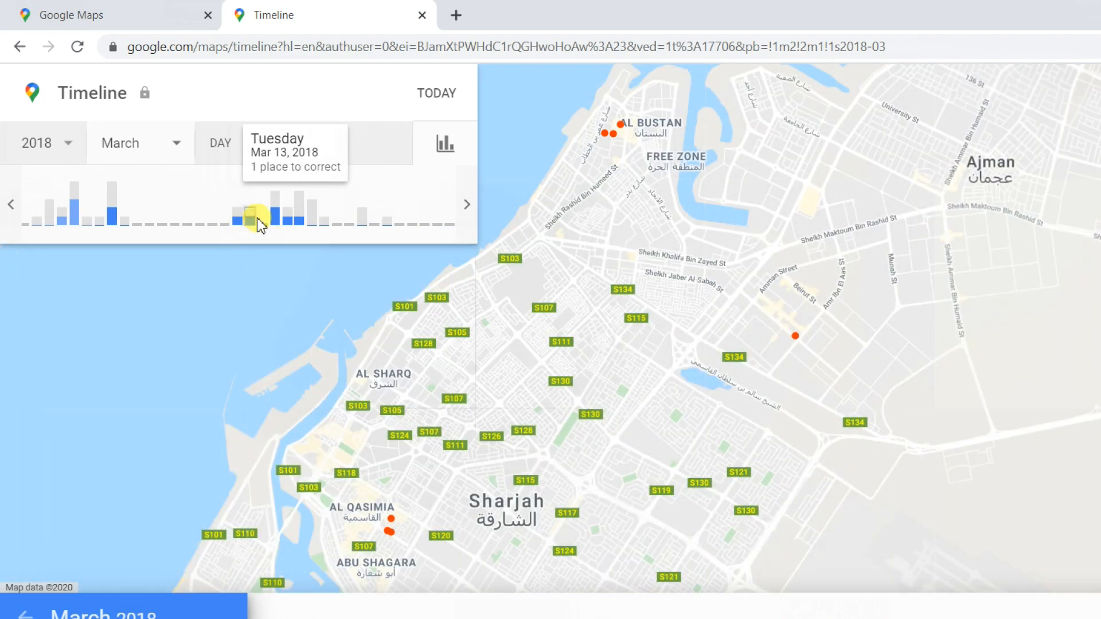
pyautogui.click(246, 204)
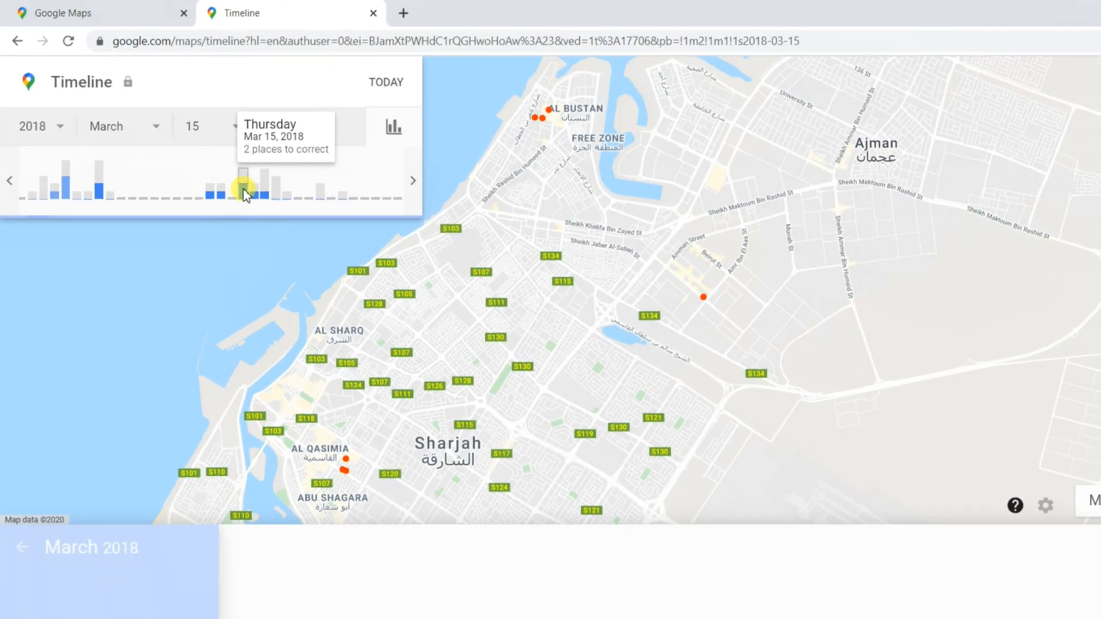
pyautogui.click(245, 189)
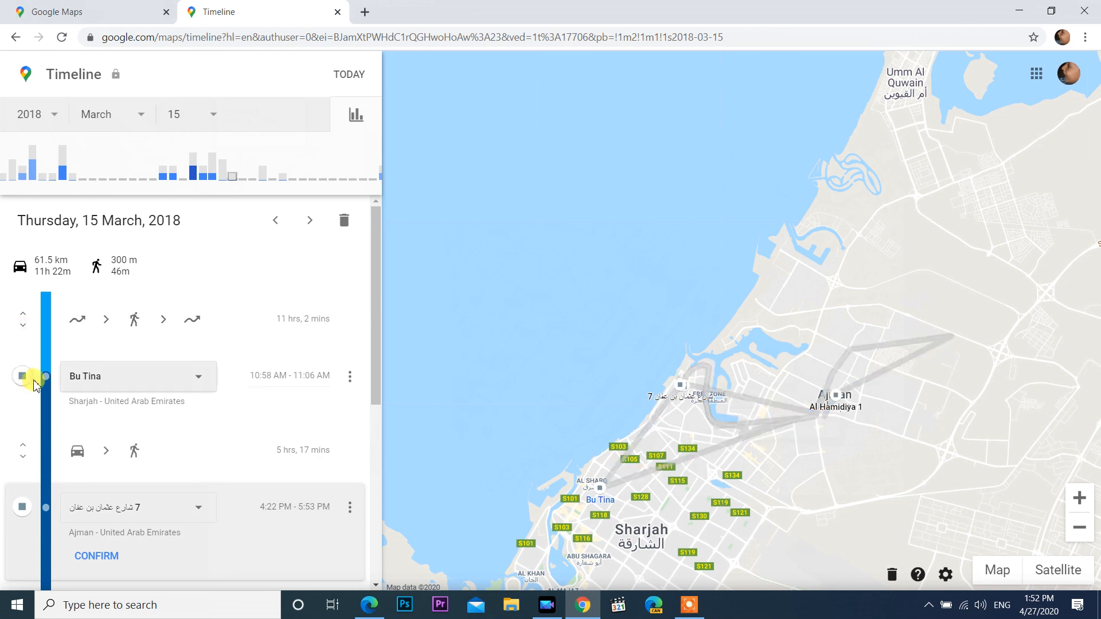
pyautogui.scroll(-3)
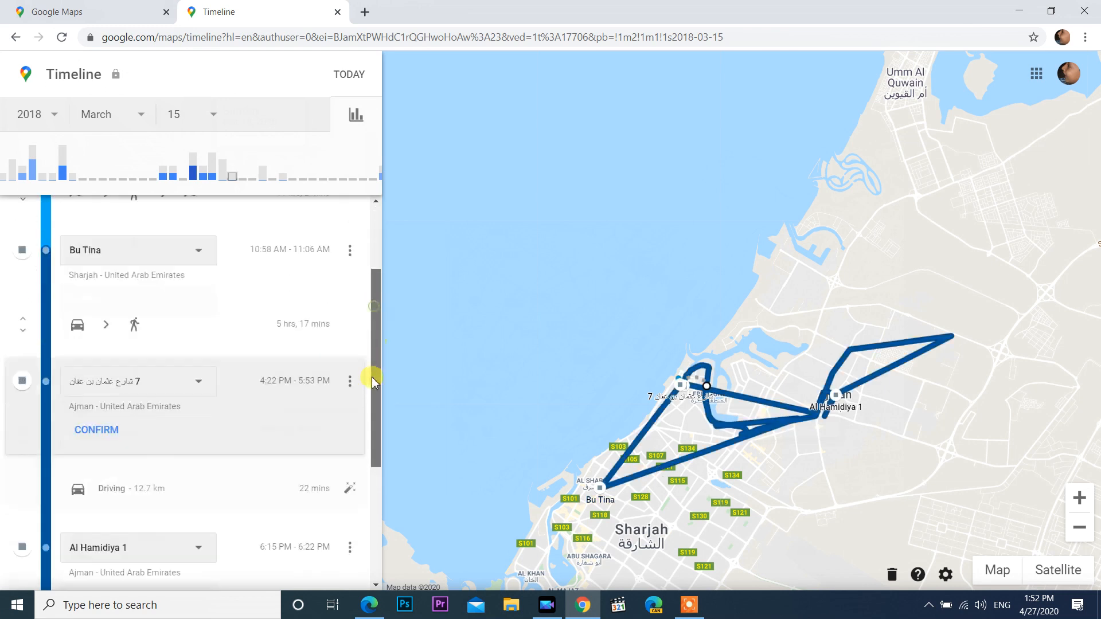
pyautogui.scroll(-3)
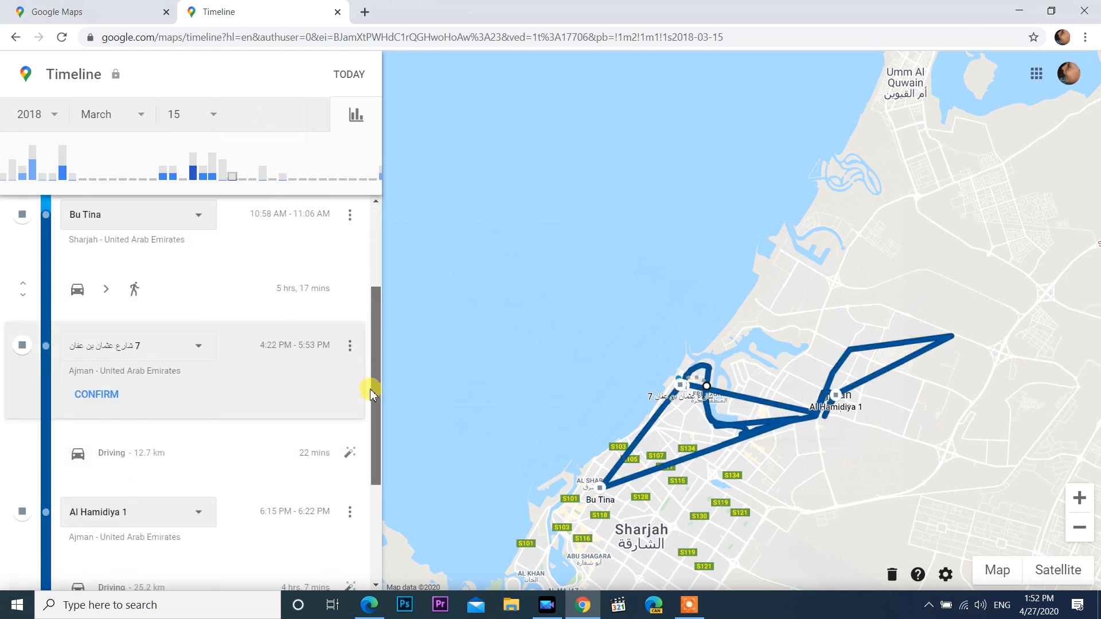
pyautogui.scroll(-3)
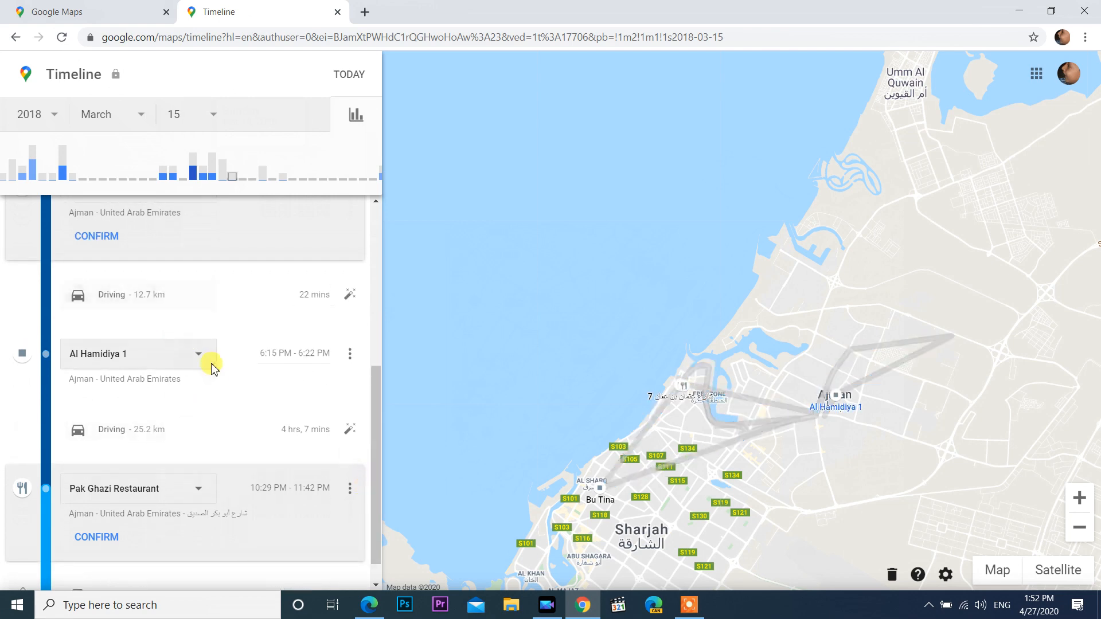
pyautogui.click(206, 354)
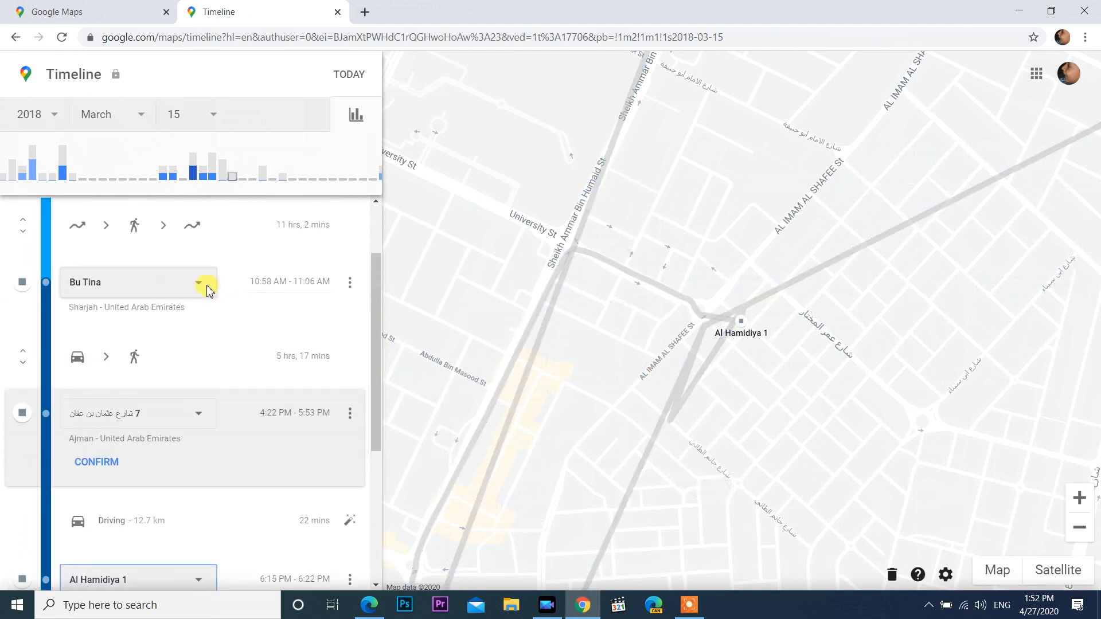
pyautogui.click(198, 282)
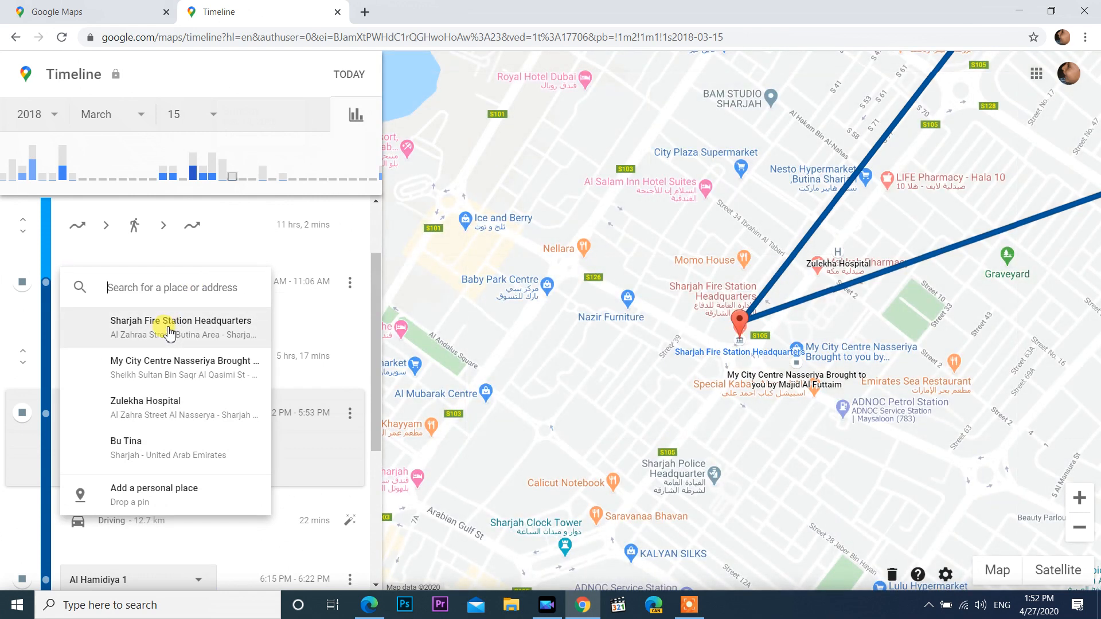
pyautogui.moveTo(172, 368)
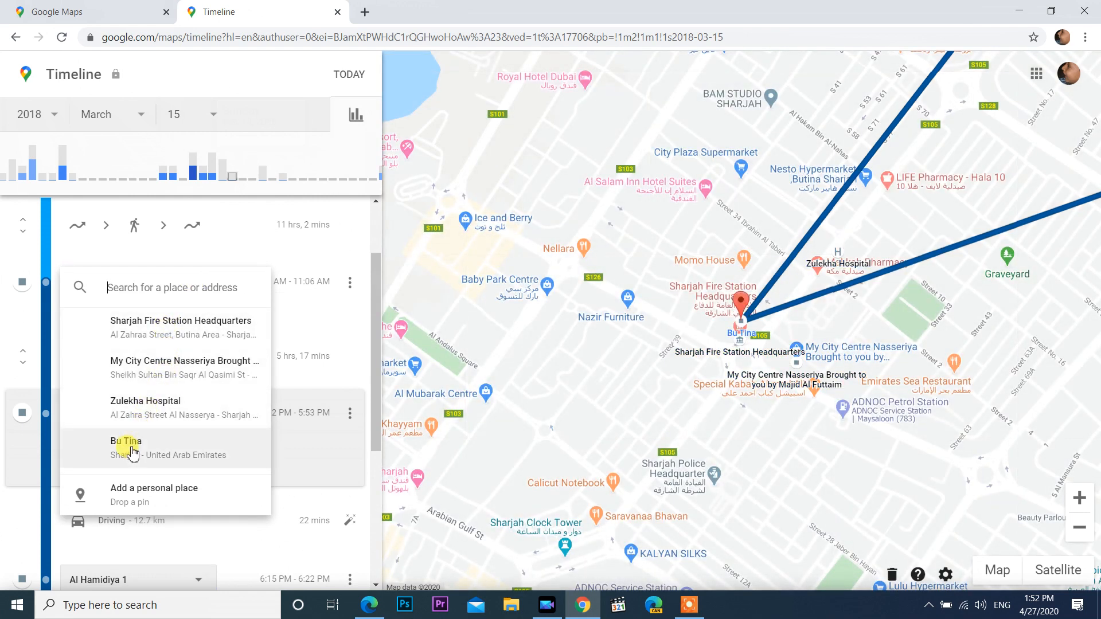
pyautogui.click(126, 440)
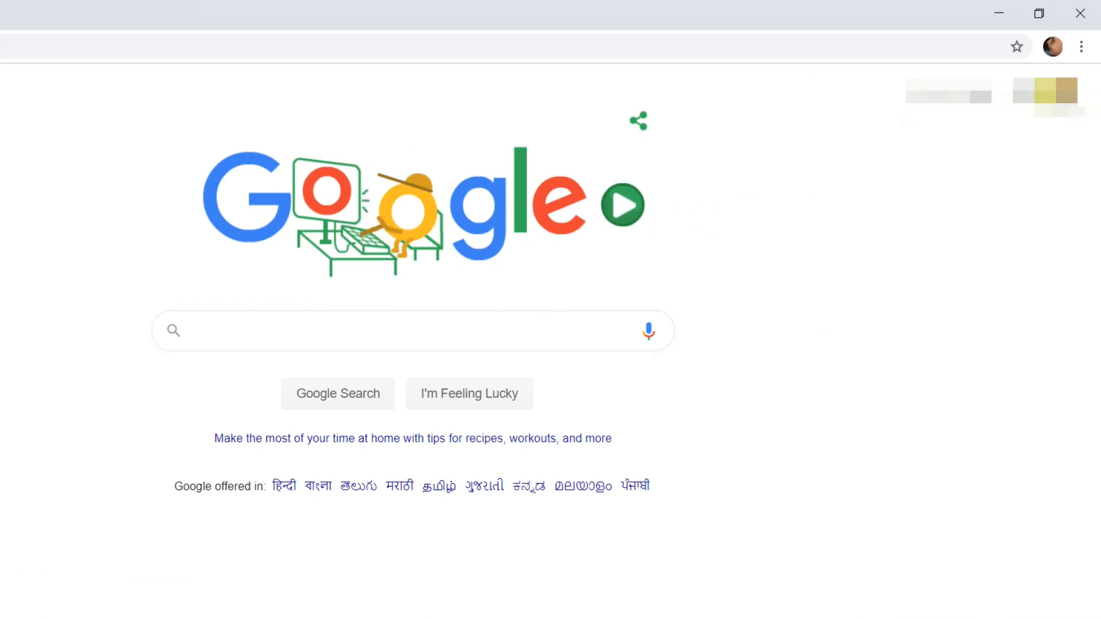
# From the profile picture on google.com, go to Manage your Google Account.
pyautogui.click(1051, 46)
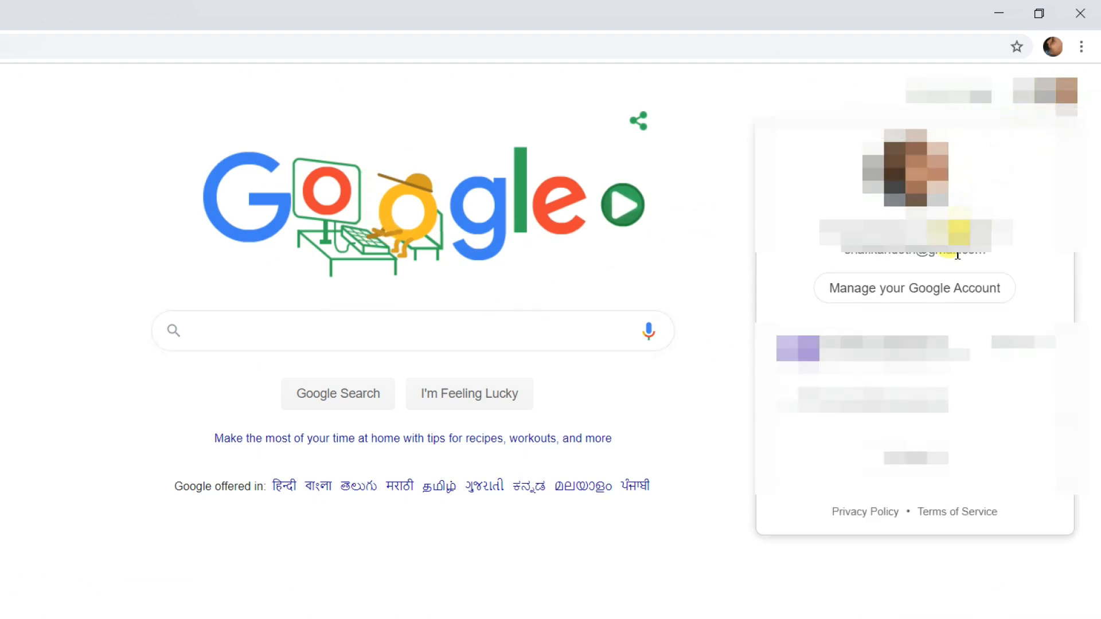
pyautogui.moveTo(897, 297)
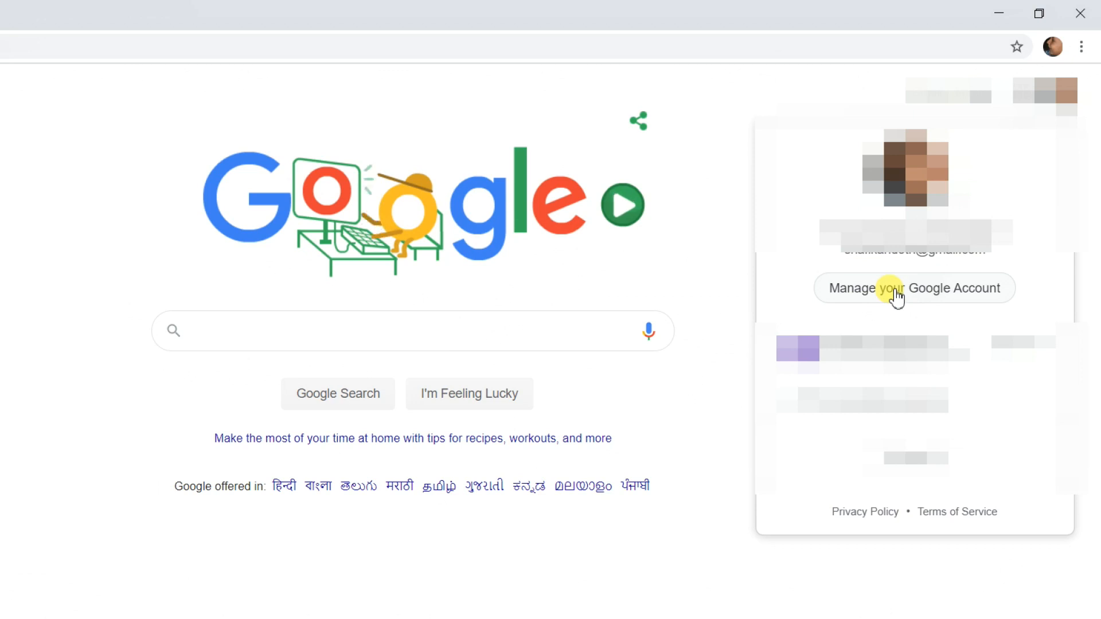
pyautogui.click(913, 288)
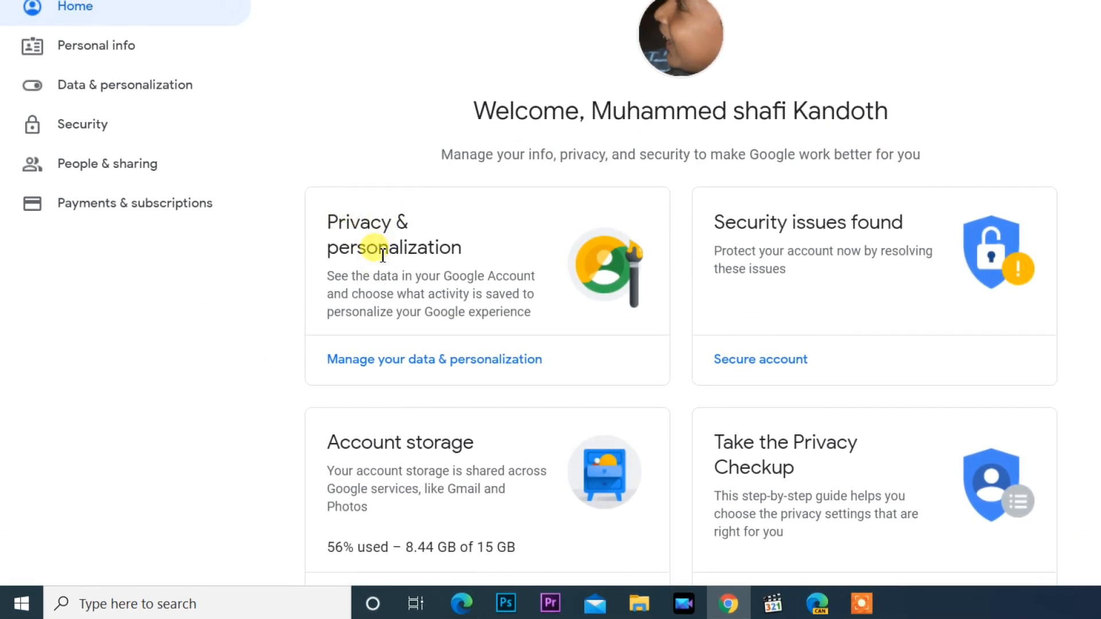
pyautogui.moveTo(407, 361)
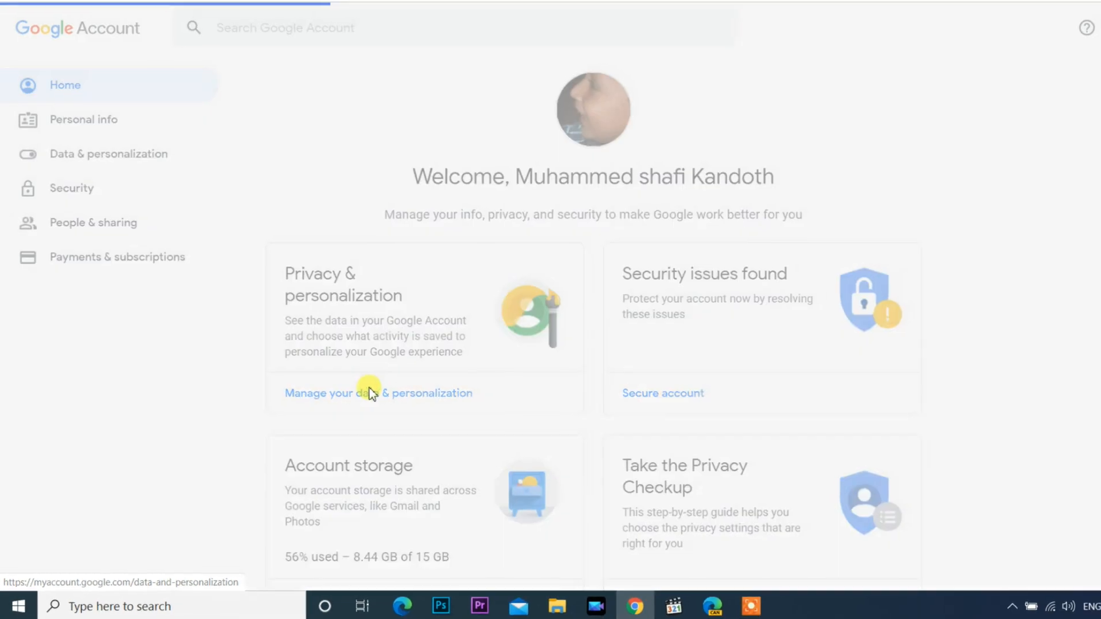
# In Data & personalization, reach Activity and timeline and launch the location history Timeline.
pyautogui.click(378, 392)
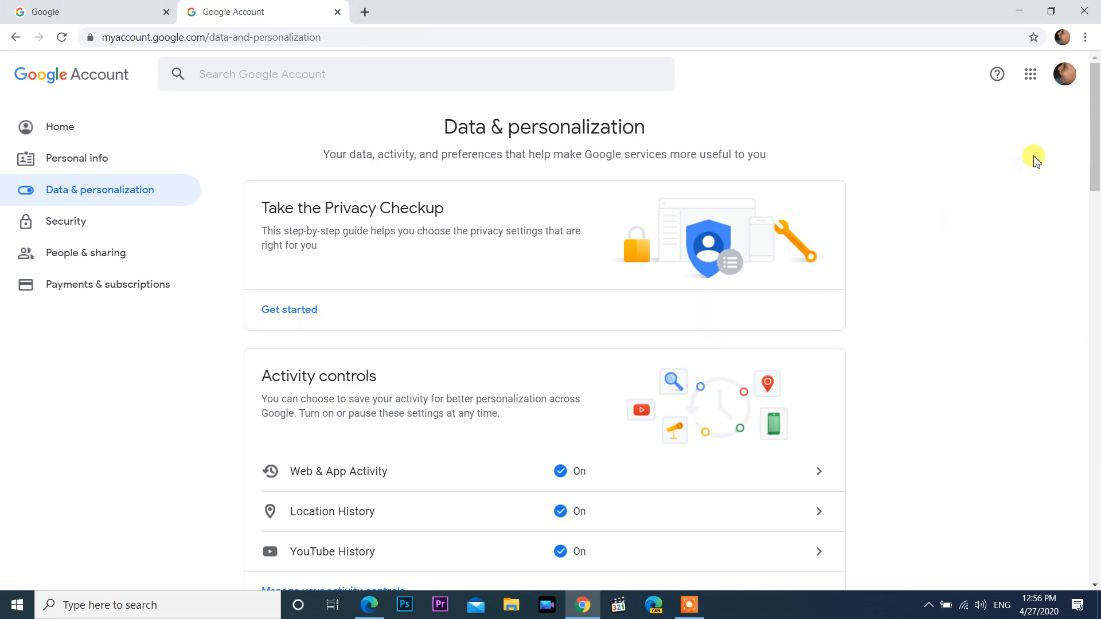
pyautogui.moveTo(1095, 137)
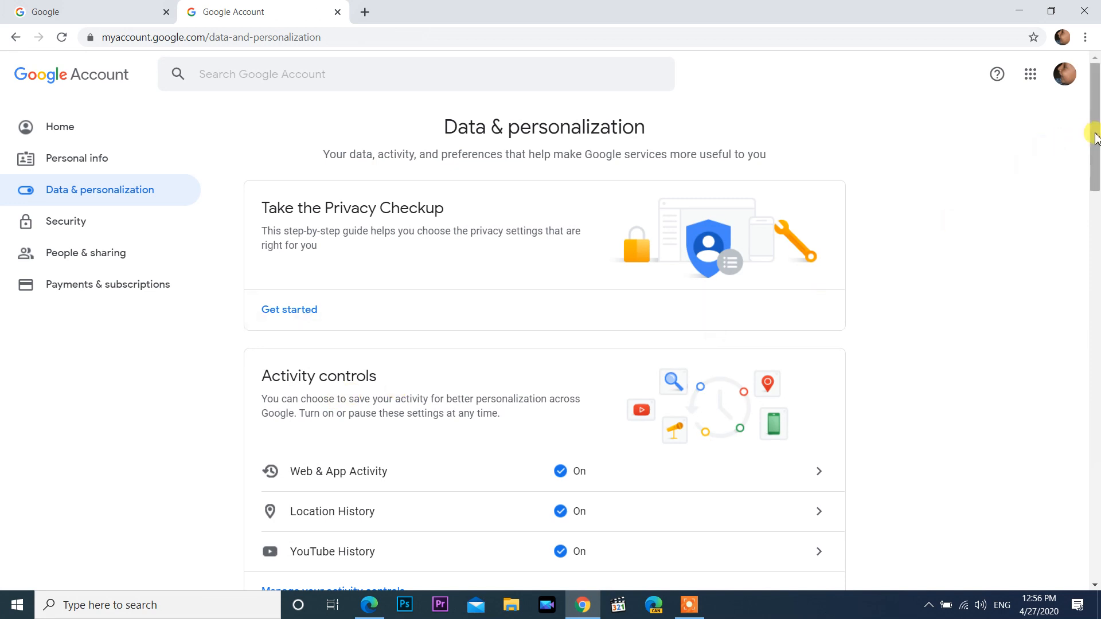
pyautogui.scroll(-3)
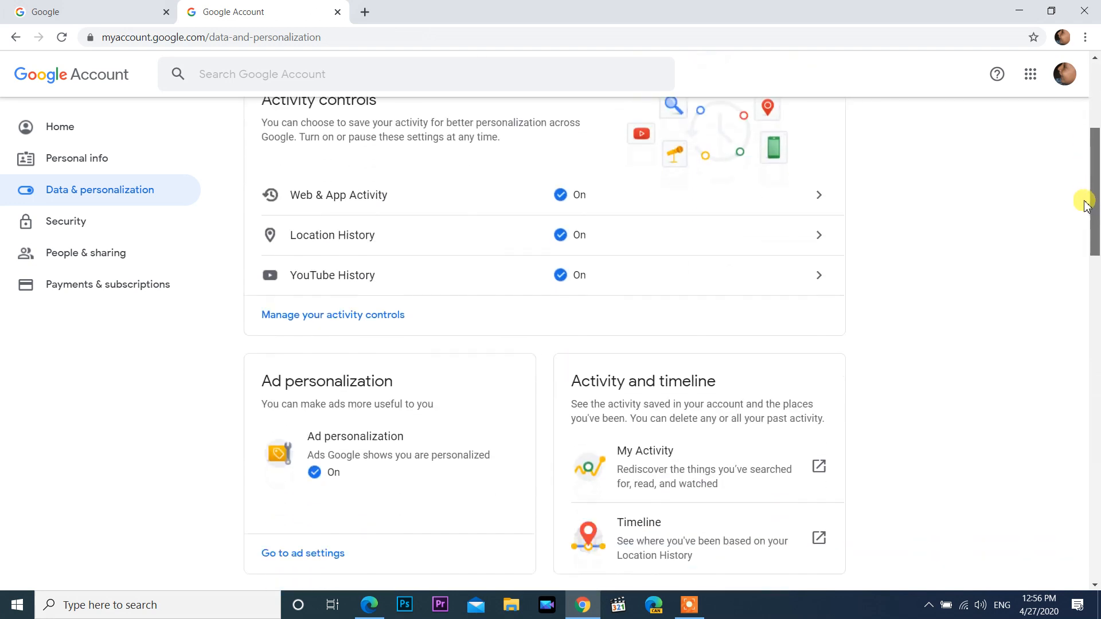
pyautogui.scroll(-3)
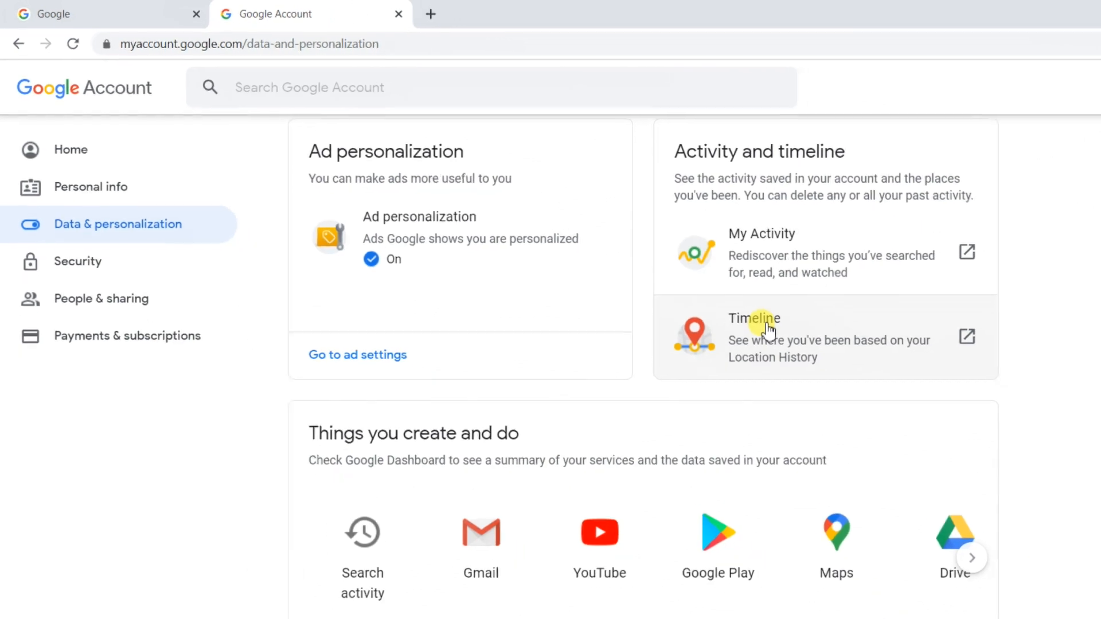
pyautogui.click(753, 318)
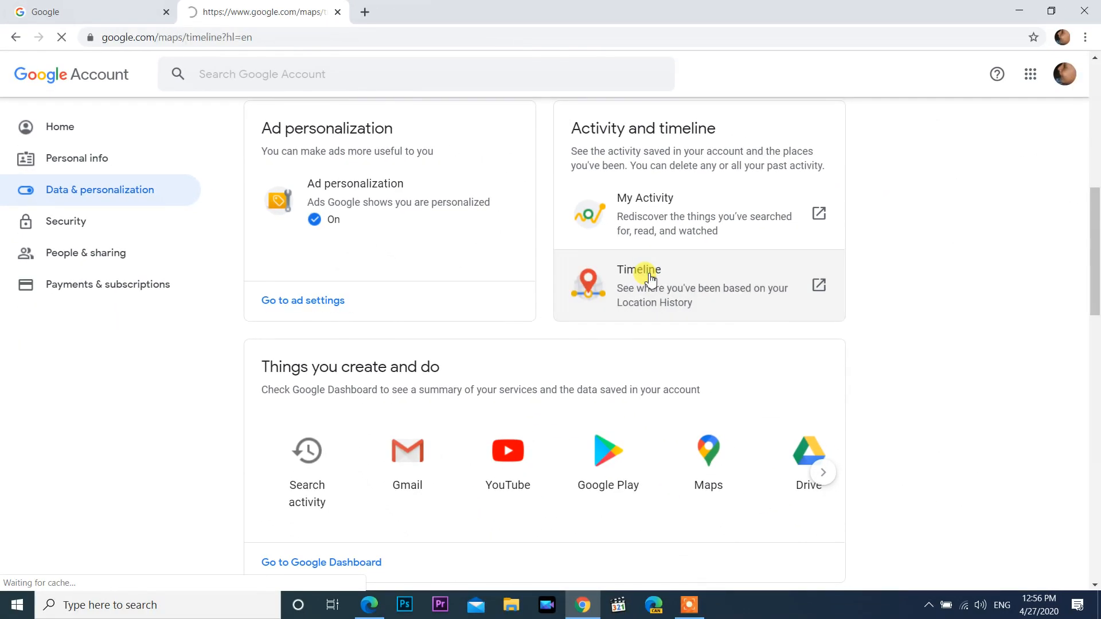
# Filter the Timeline to year 2019, month December, and show the list of days.
pyautogui.click(638, 269)
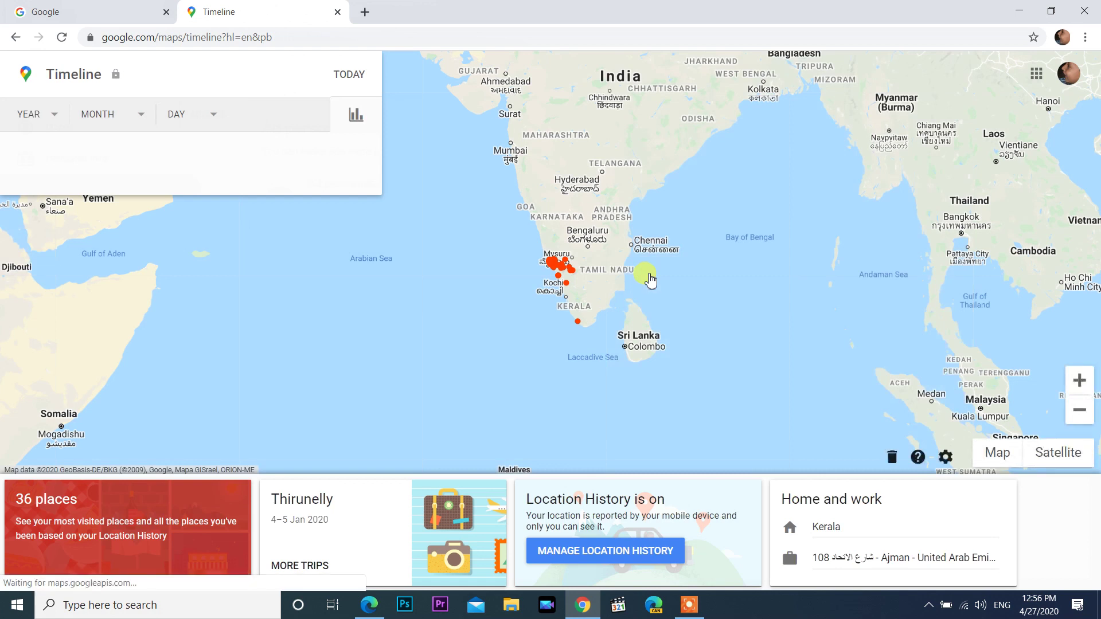
pyautogui.moveTo(457, 265)
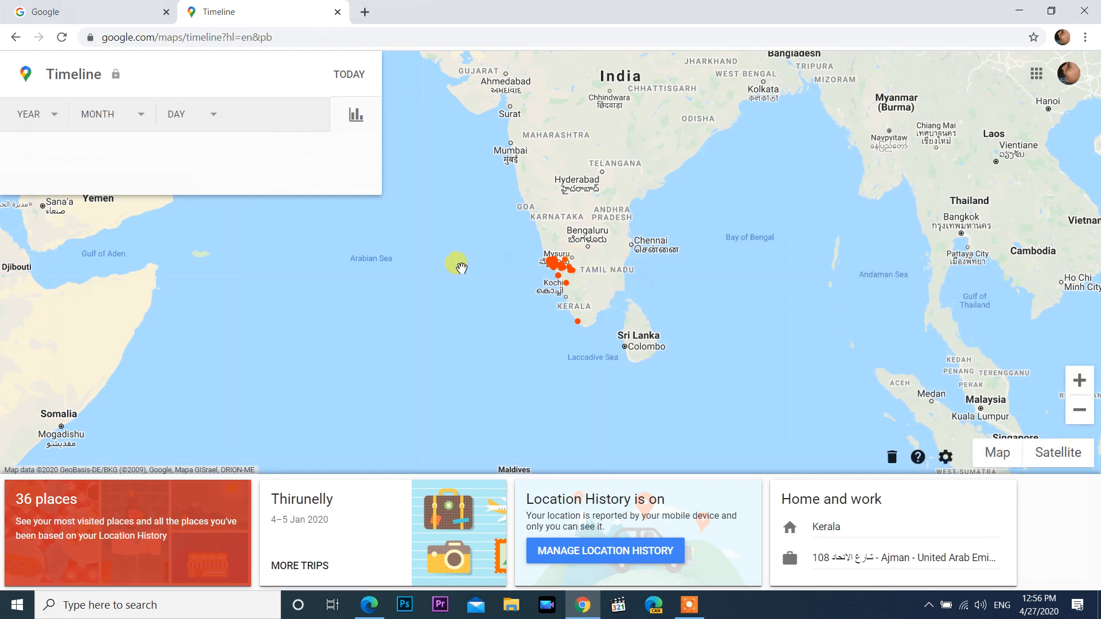
pyautogui.click(34, 126)
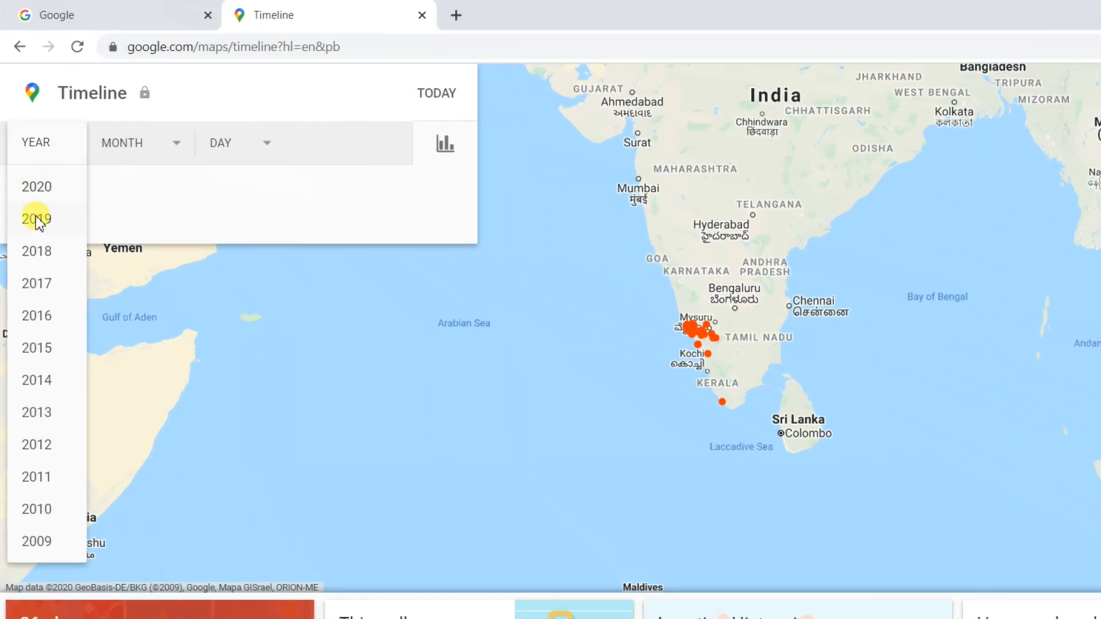
pyautogui.click(36, 218)
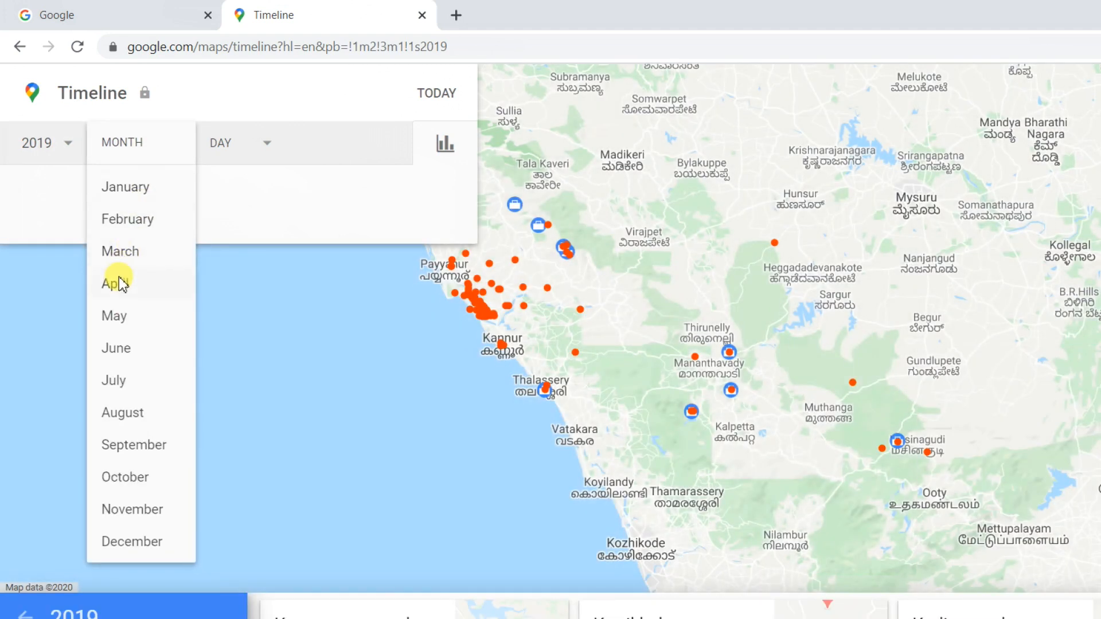
pyautogui.click(132, 541)
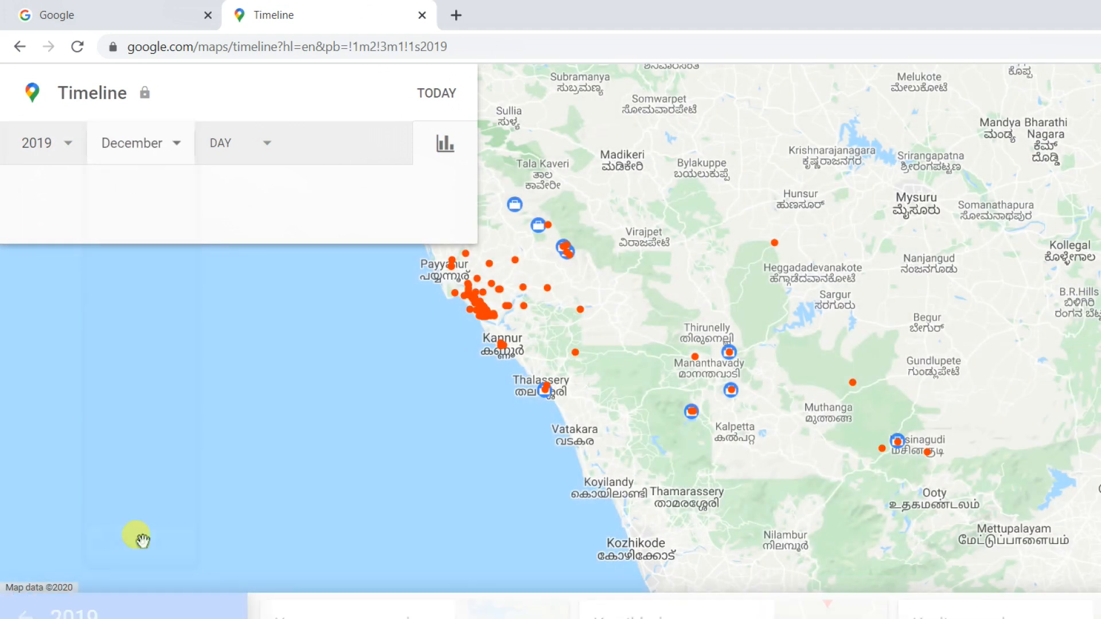
pyautogui.click(238, 142)
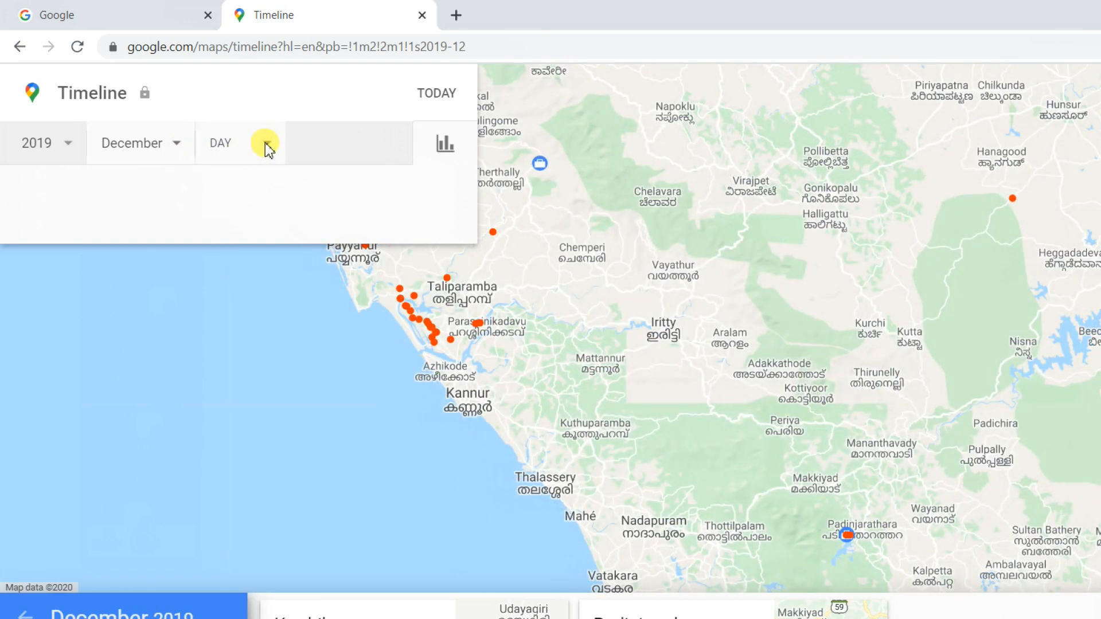